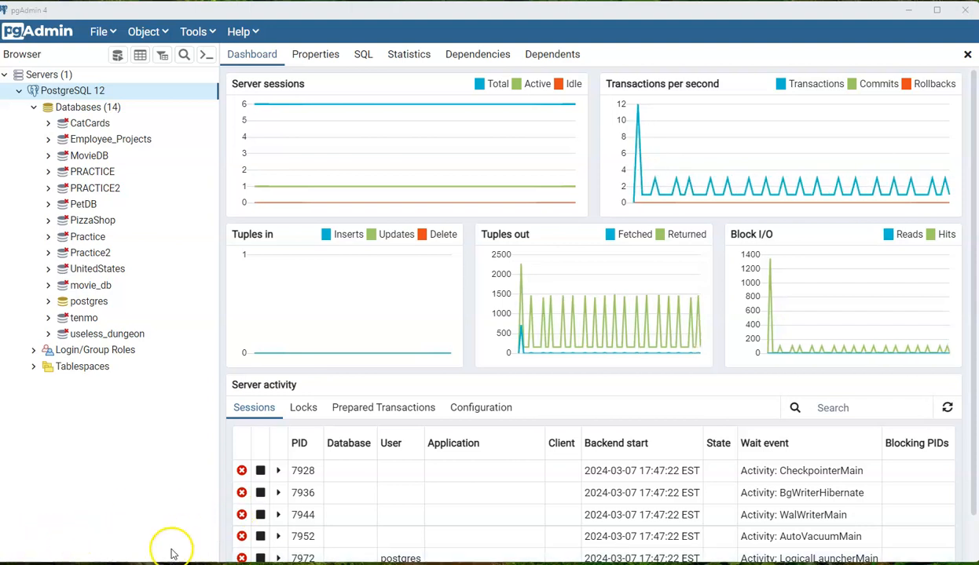
mouse_move(155, 451)
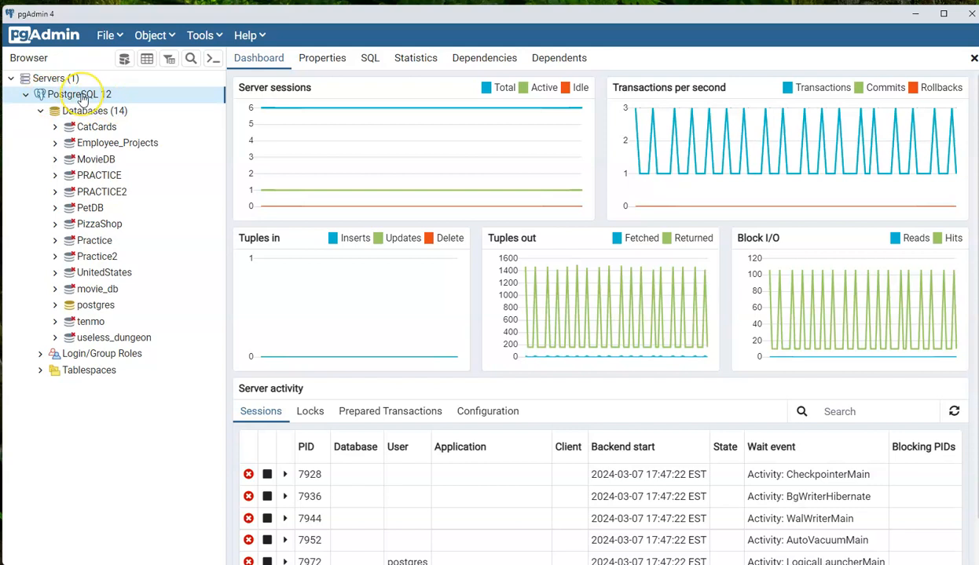
Create a database named Practice3 on the PostgreSQL 12 server.
right_click(78, 94)
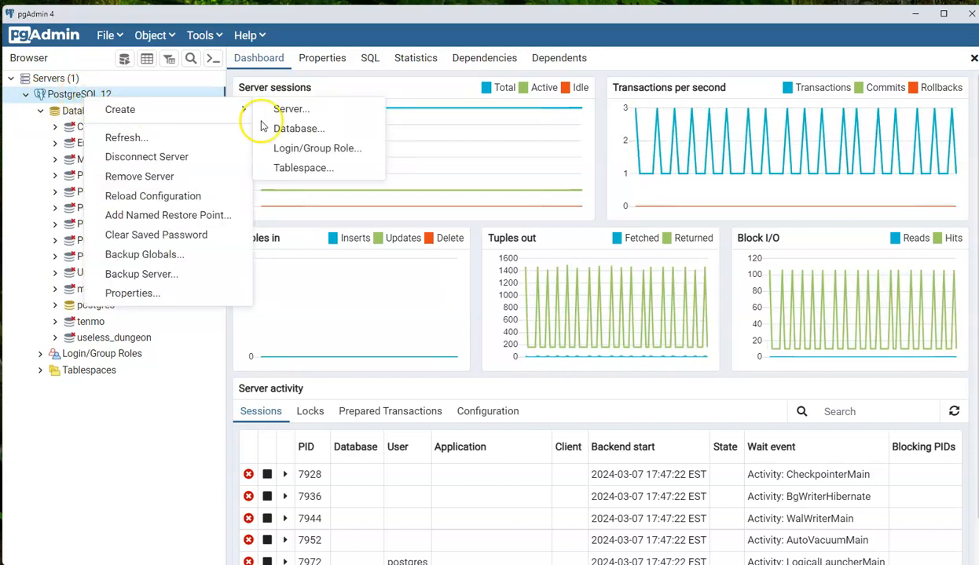
left_click(298, 128)
type("PR")
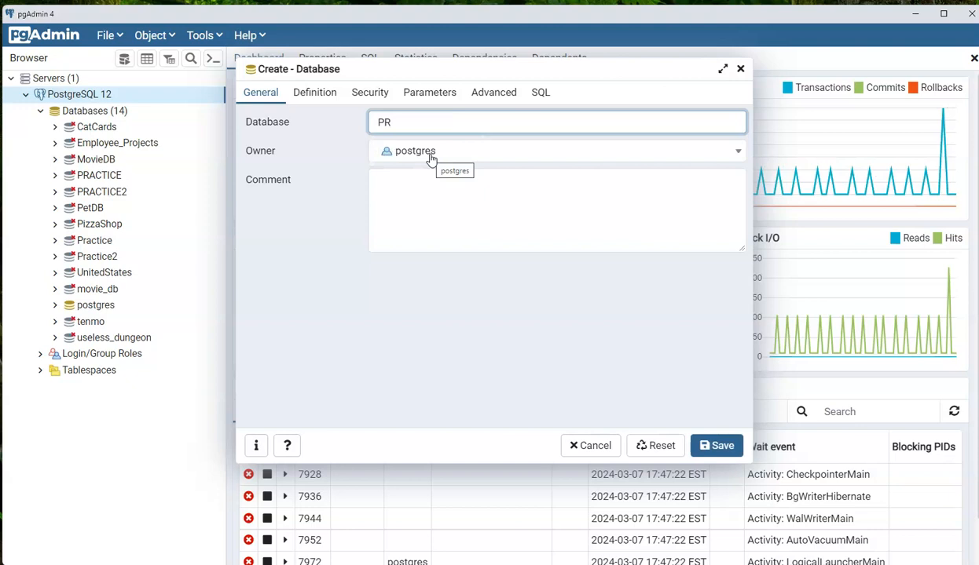
type("Practice3")
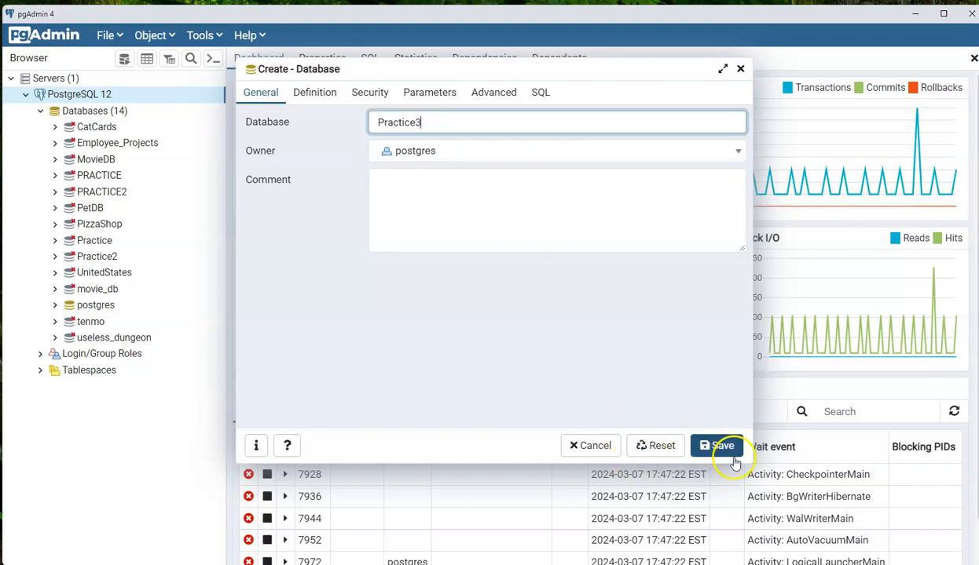
left_click(716, 446)
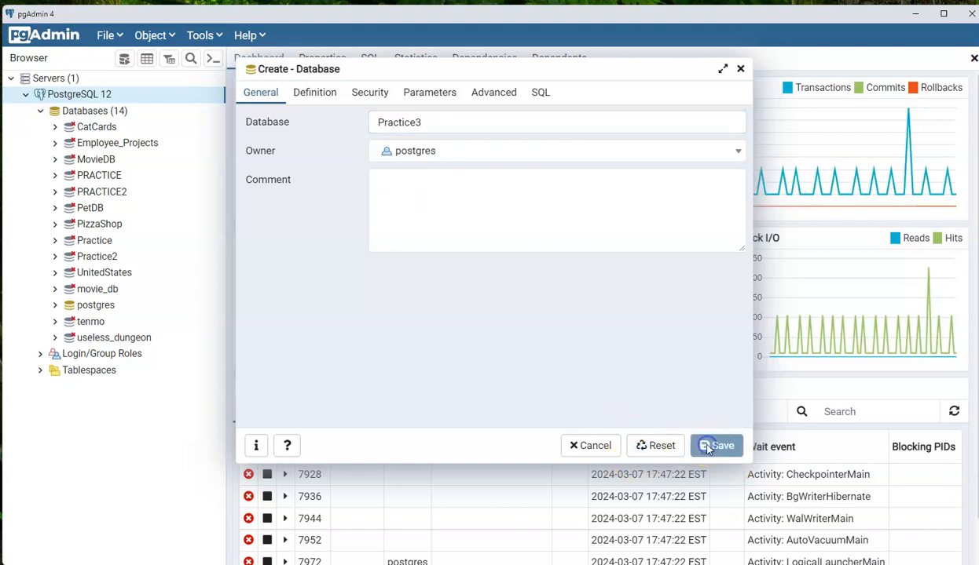
left_click(715, 445)
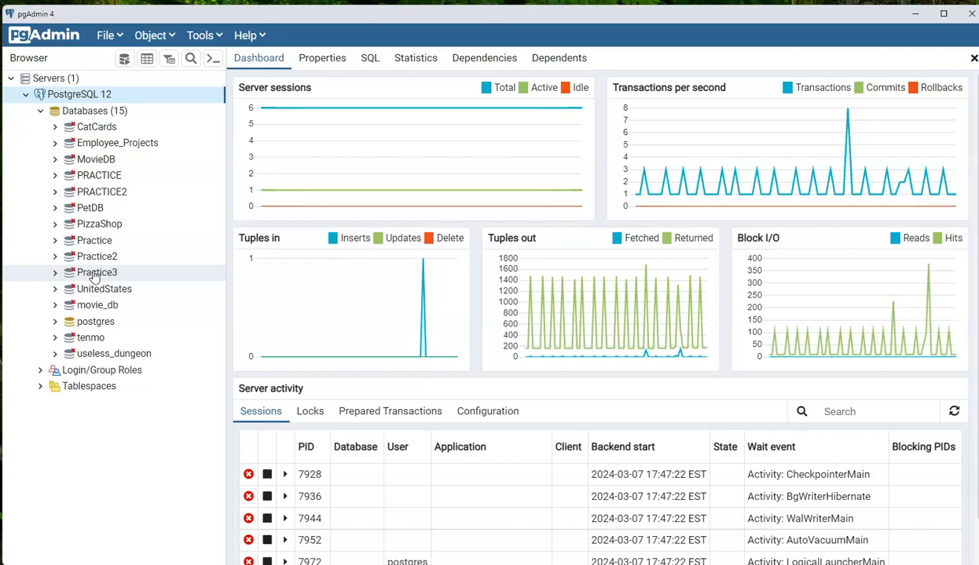
Open a Query Tool editor connected to the Practice3 database.
left_click(97, 272)
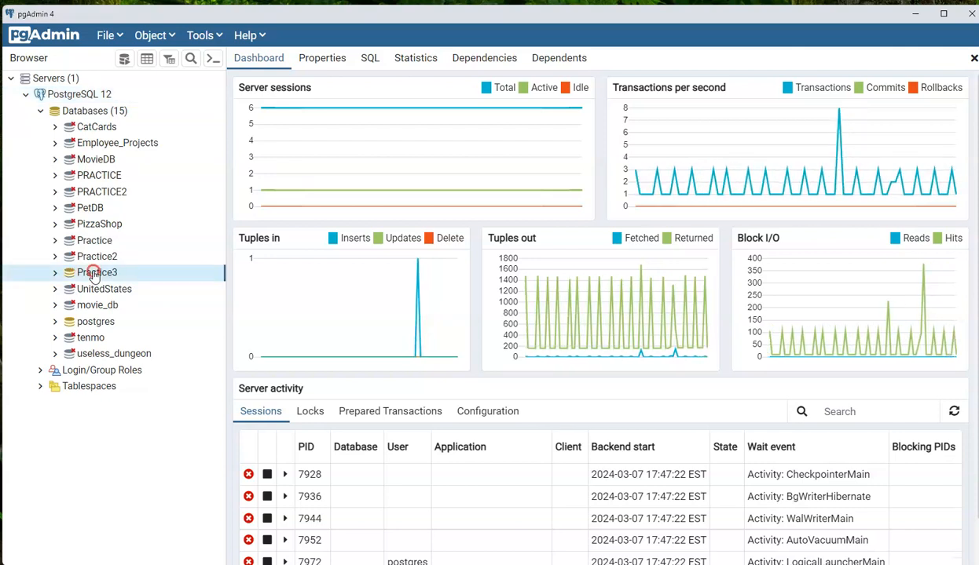
right_click(97, 273)
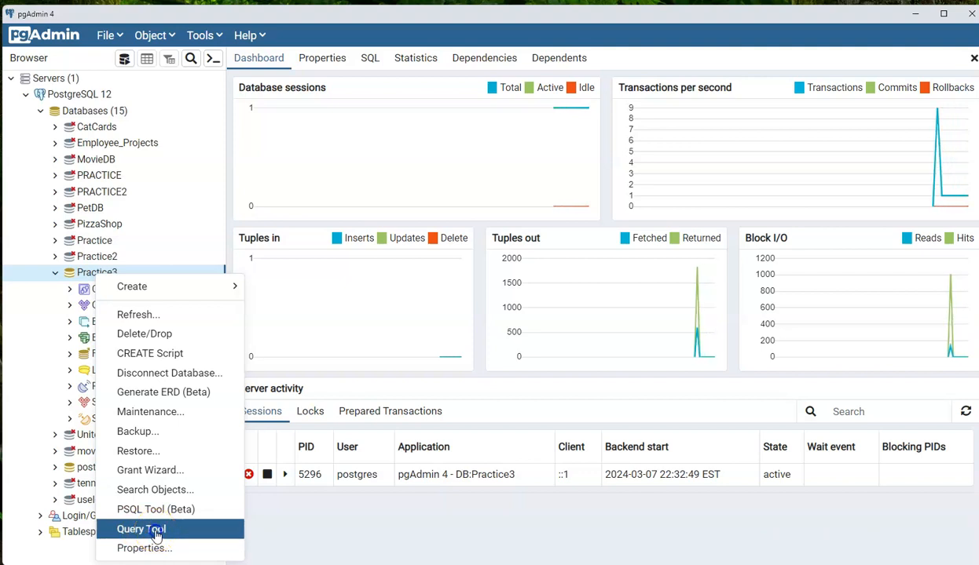
left_click(140, 528)
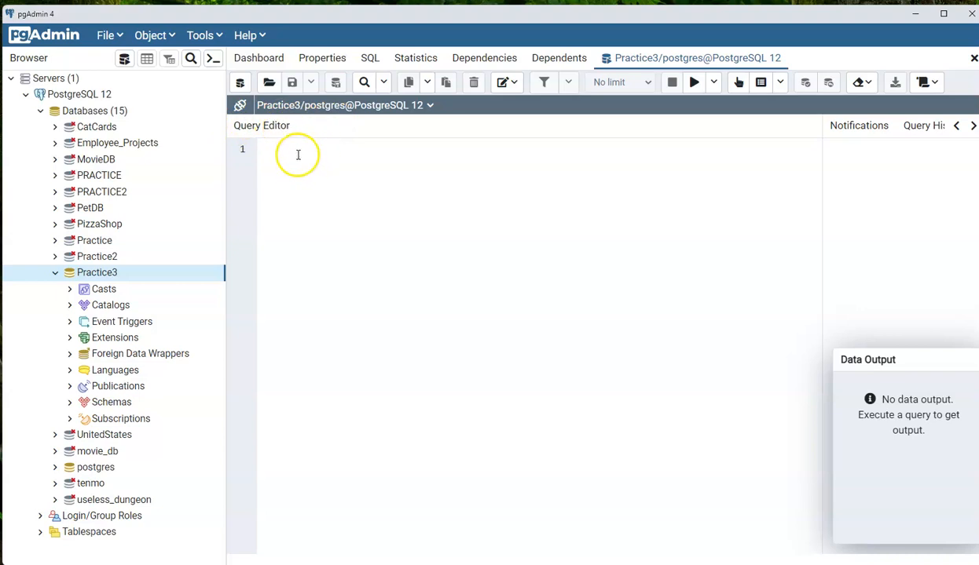
mouse_move(285, 171)
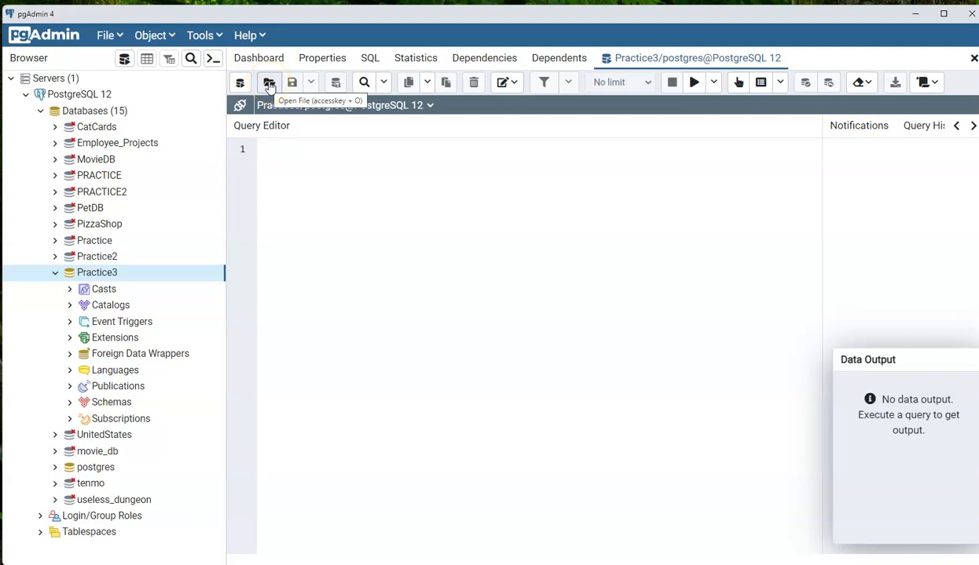
Browse for a SQL script, passing tenmo_w_data.sql and moving up to the Capstone2 folder.
left_click(269, 82)
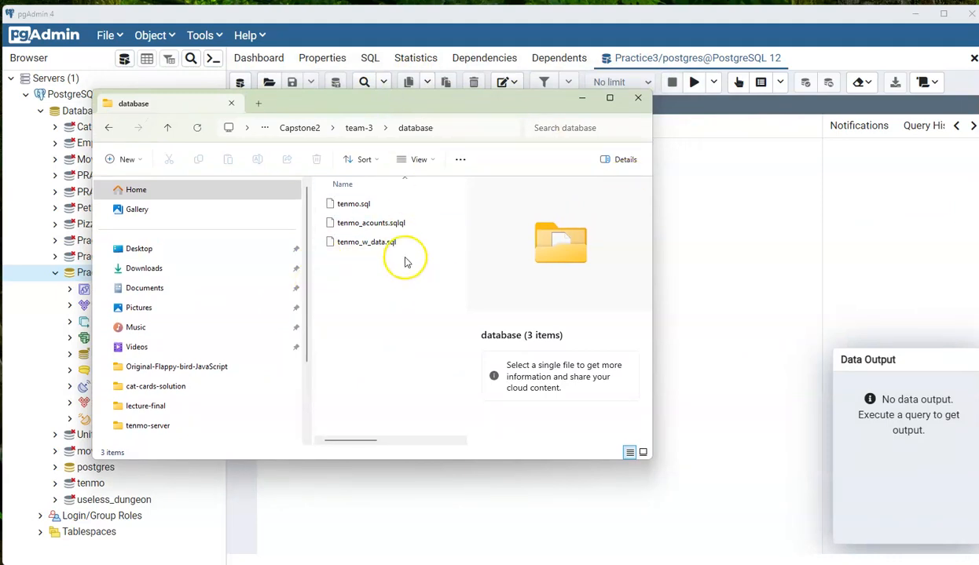
mouse_move(365, 242)
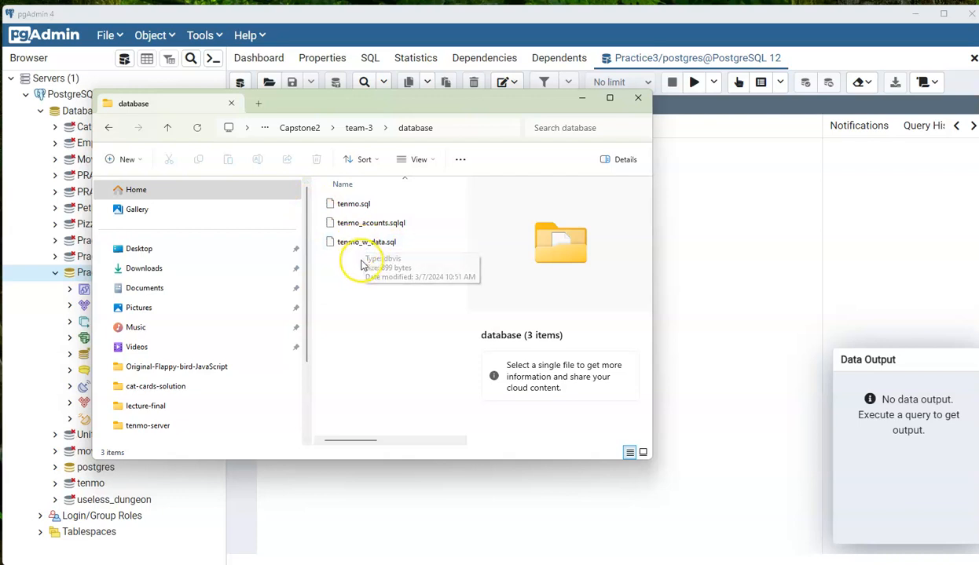
mouse_move(377, 259)
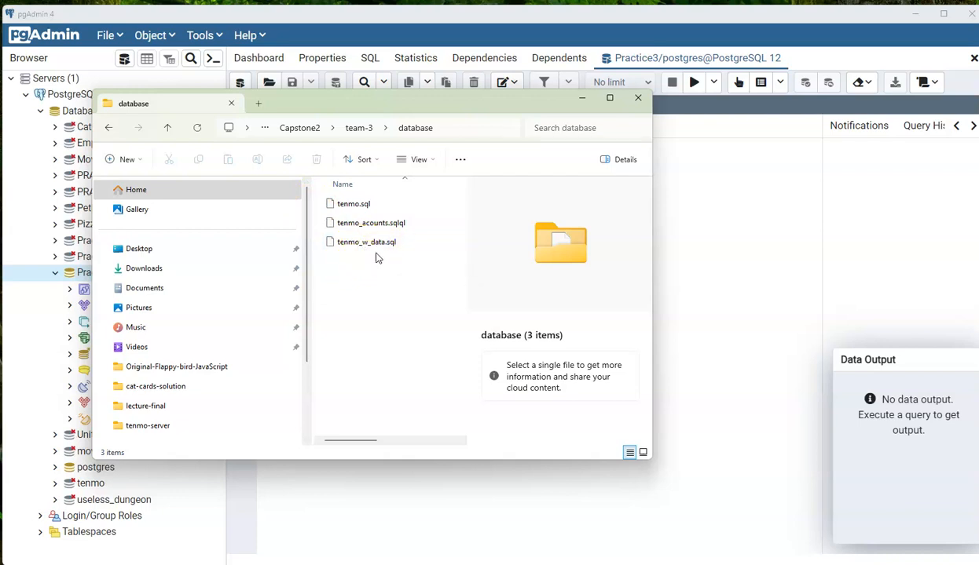
left_click(366, 242)
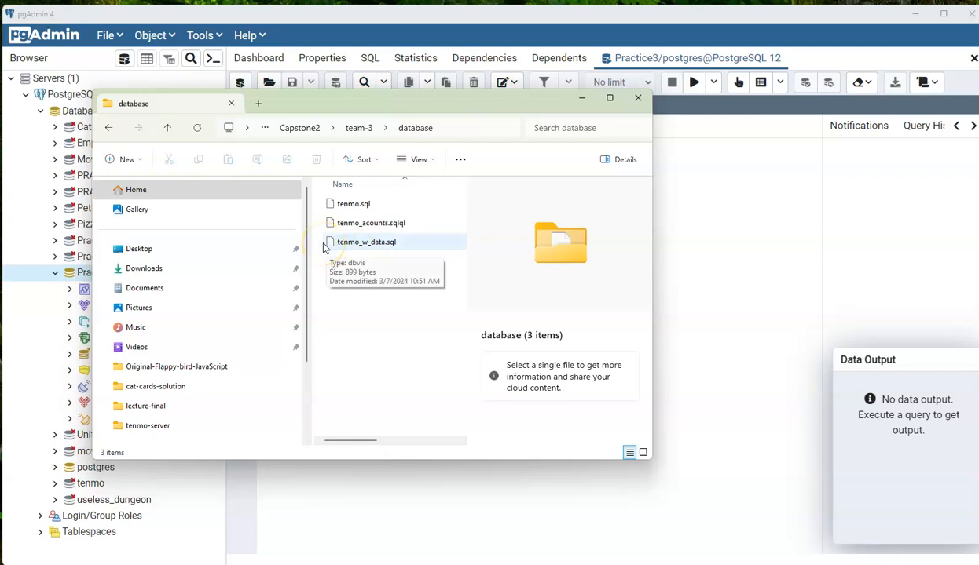
mouse_move(334, 219)
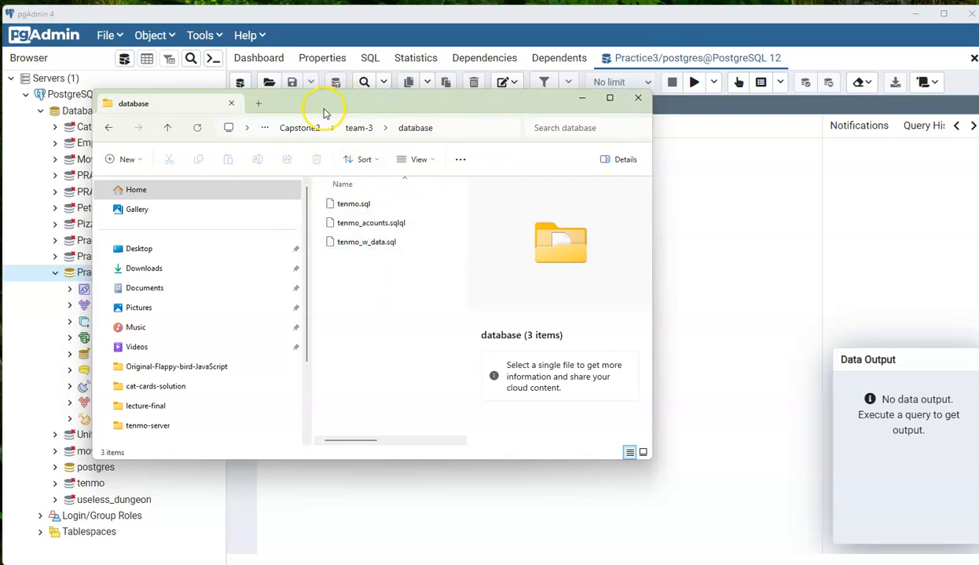
left_click(353, 203)
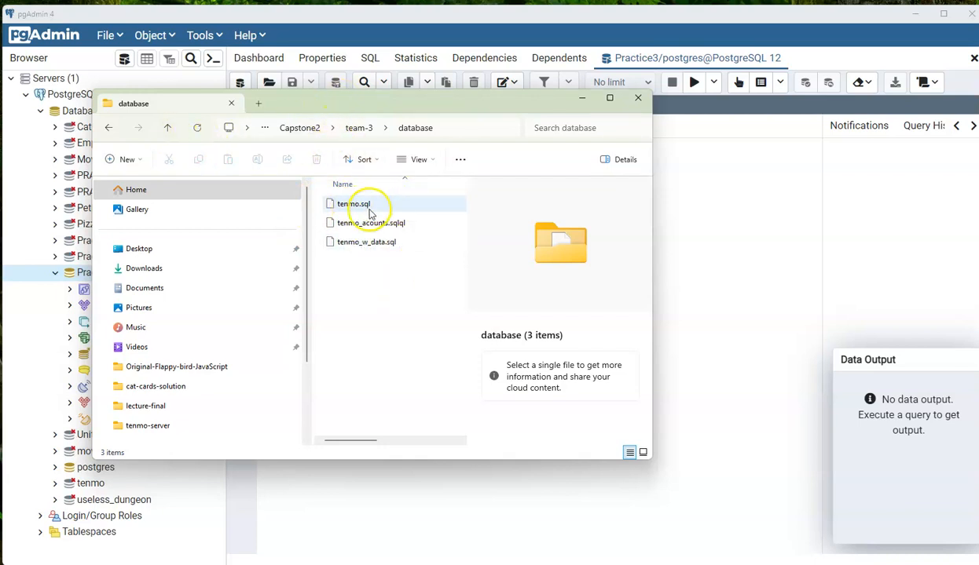
mouse_move(377, 214)
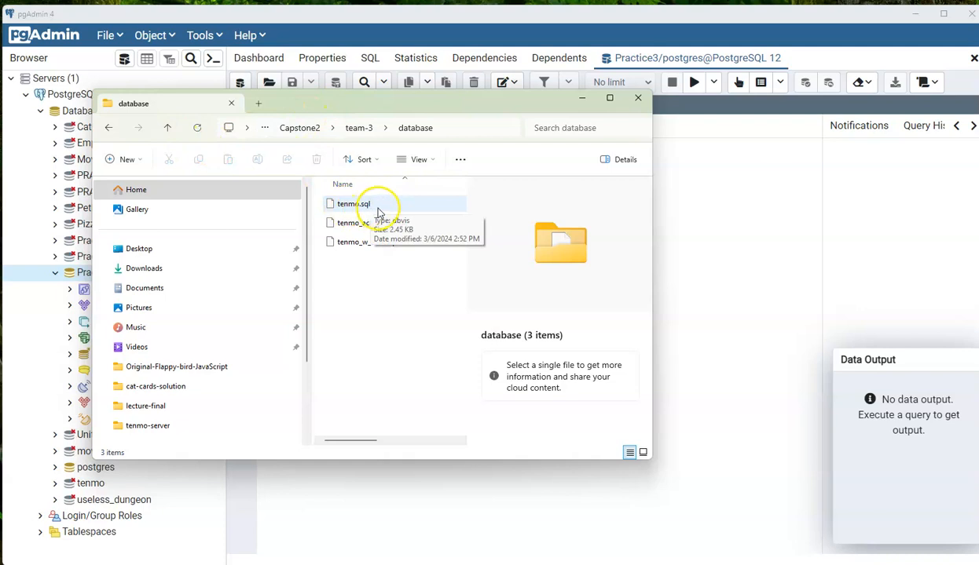
left_click(168, 128)
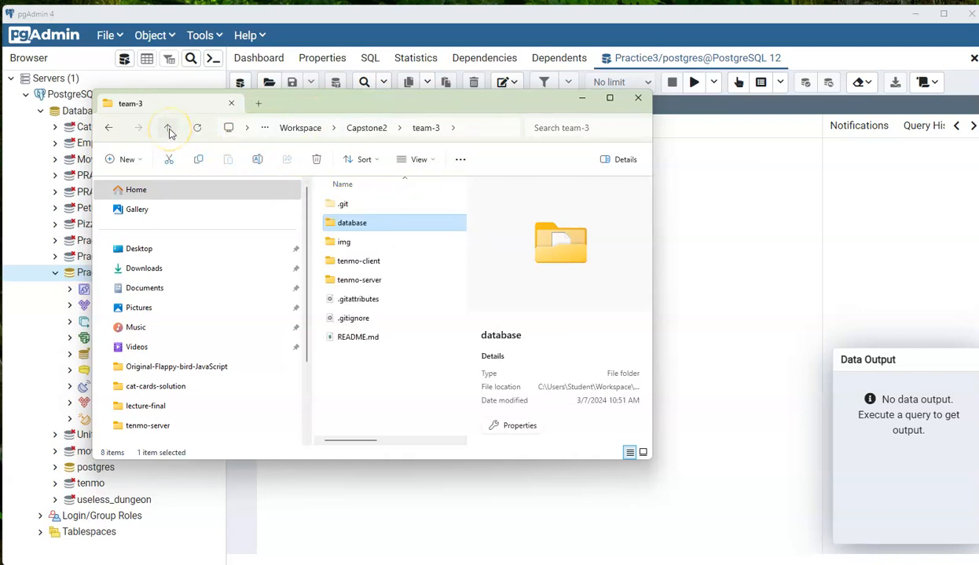
left_click(168, 127)
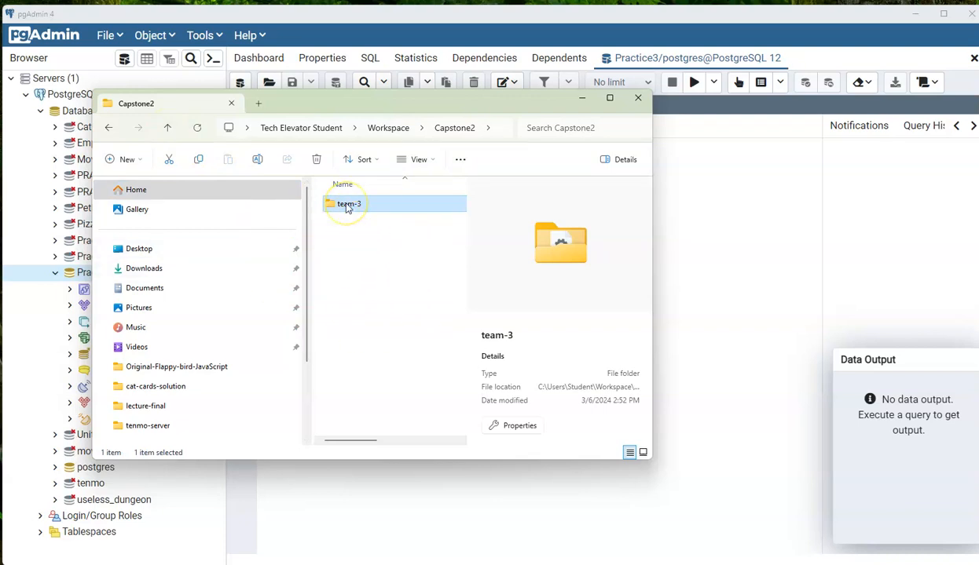
mouse_move(348, 204)
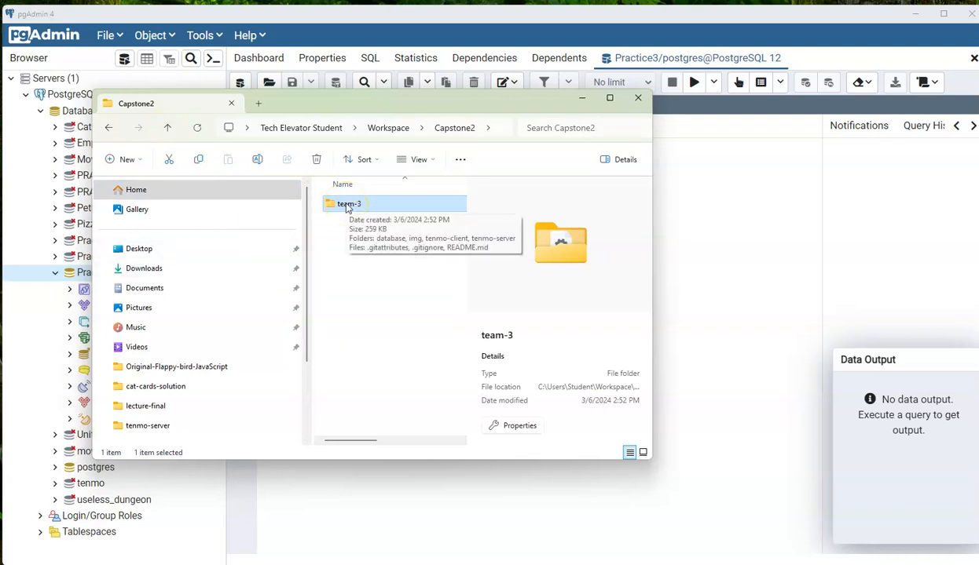
Find tenmo.sql in team-3's database folder, then close File Explorer.
double_click(348, 203)
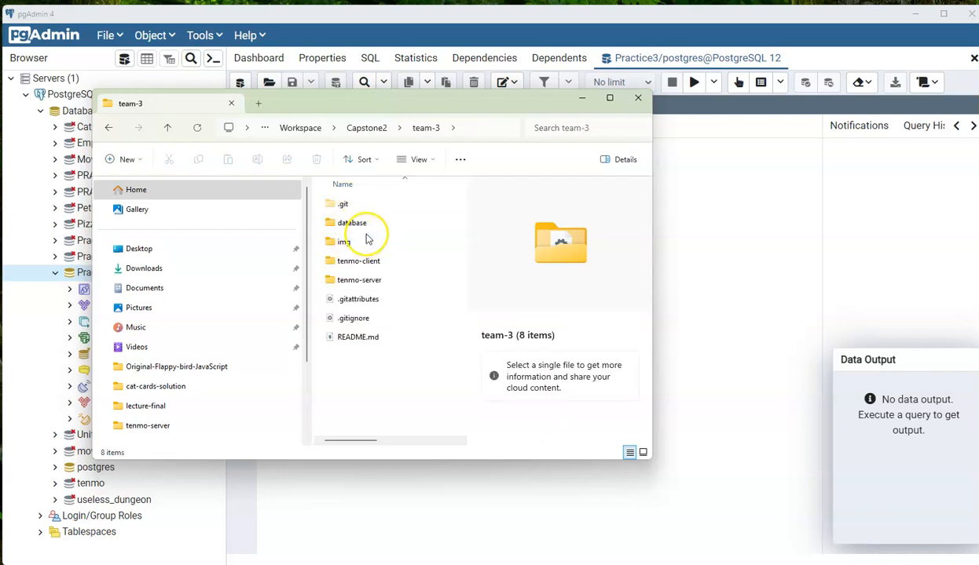
mouse_move(351, 222)
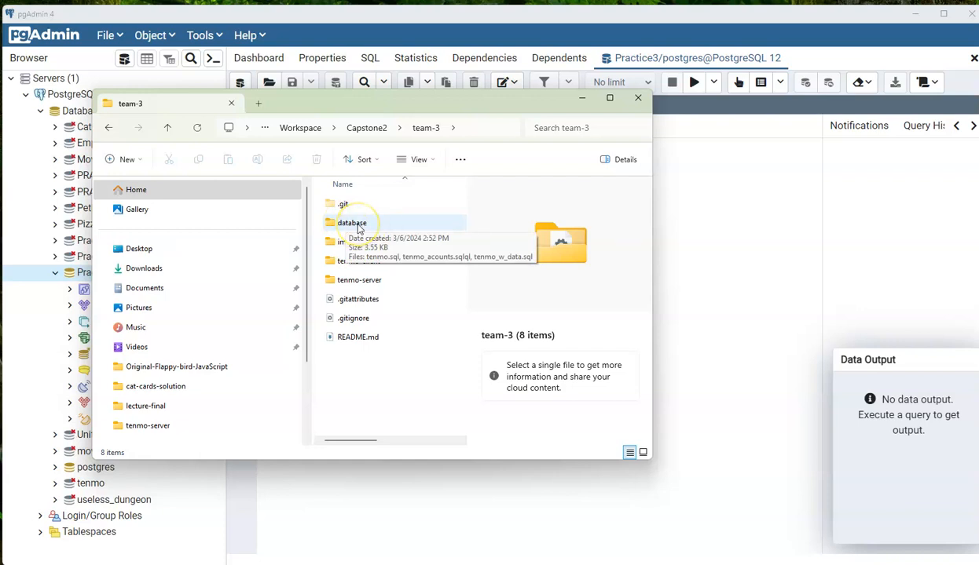
double_click(352, 222)
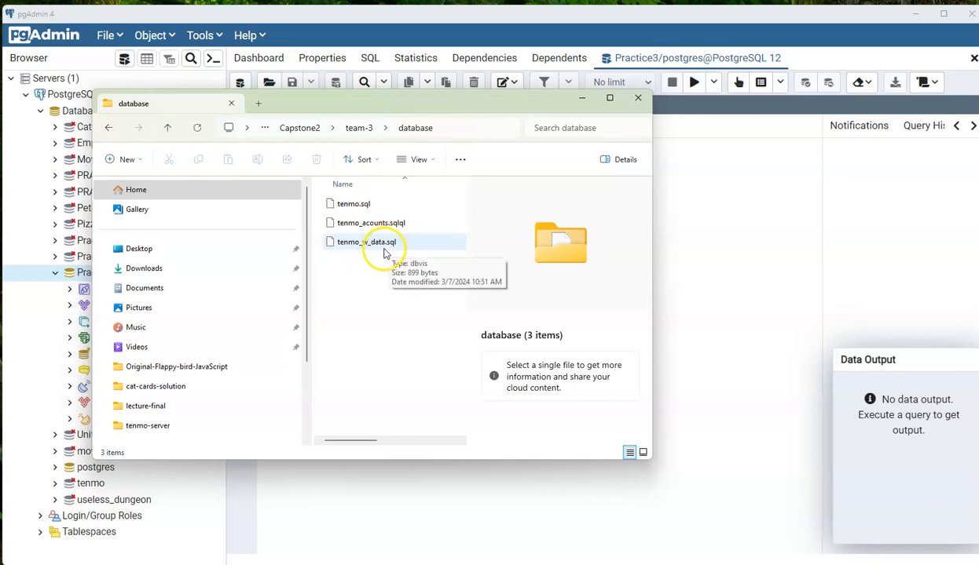
mouse_move(421, 260)
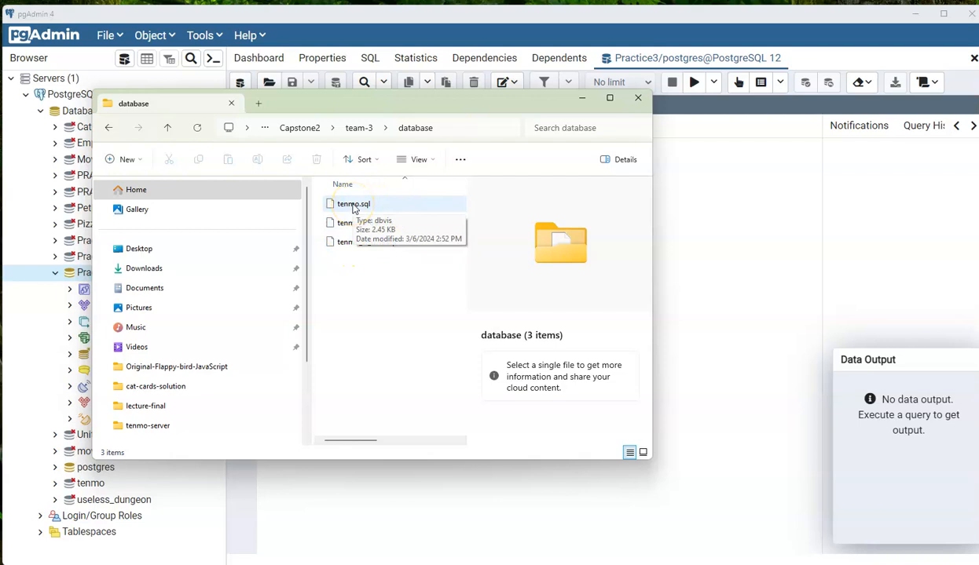
left_click(354, 203)
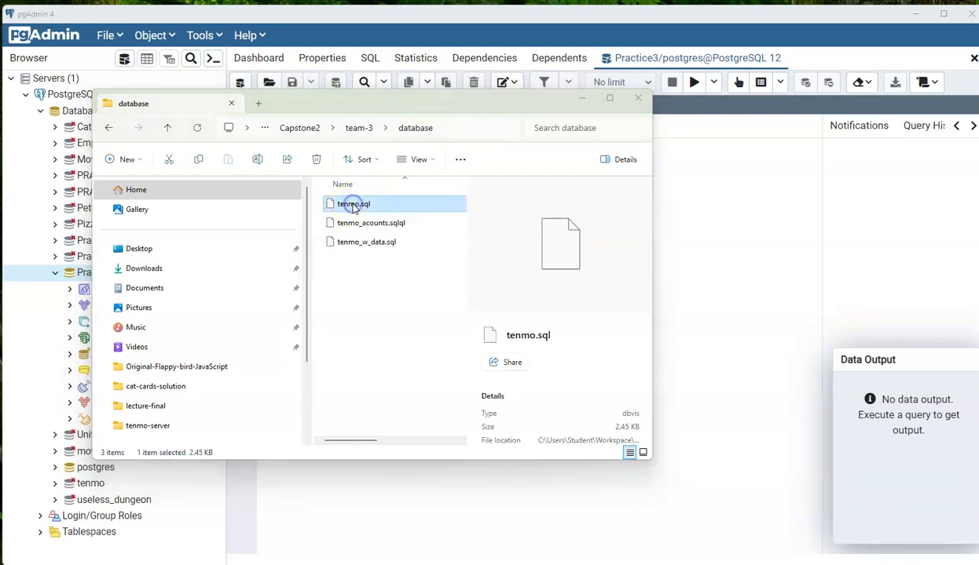
double_click(354, 203)
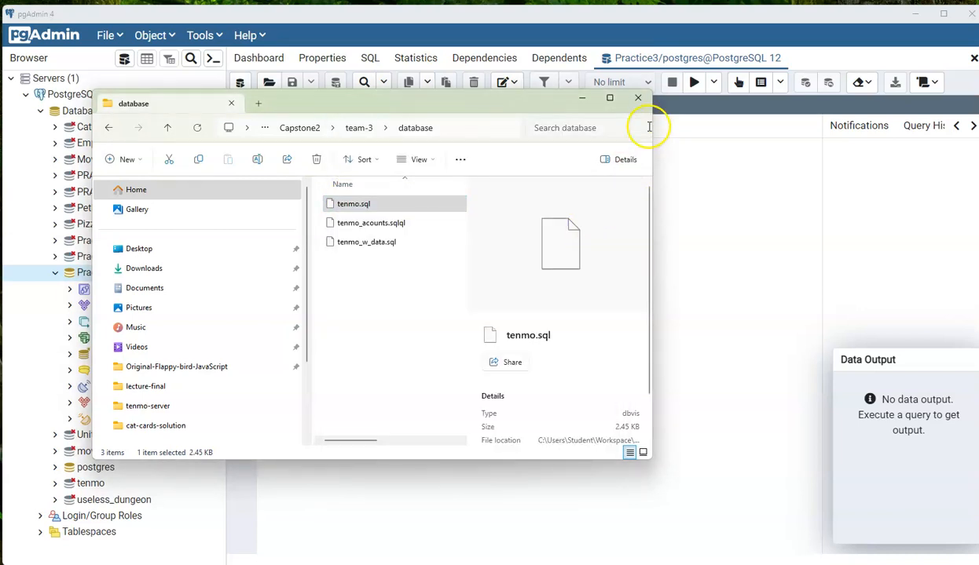
left_click(353, 204)
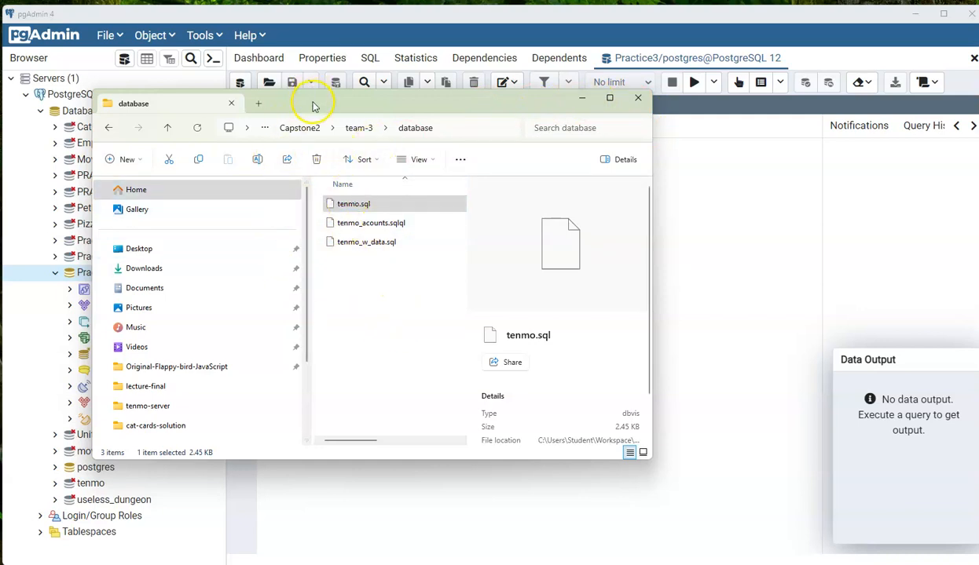
left_click(637, 98)
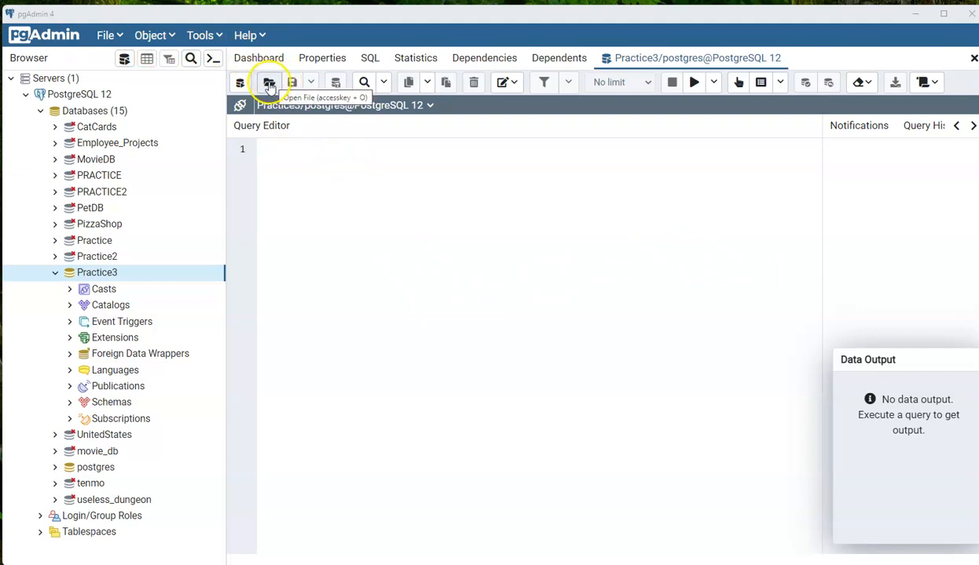
Load tenmo.sql from the database folder into the Practice3 query editor.
left_click(268, 82)
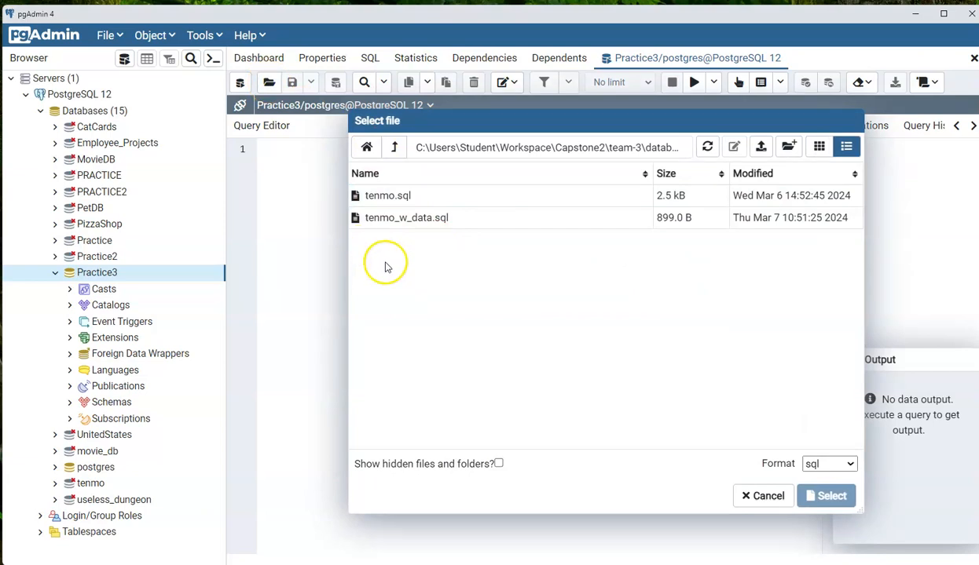
left_click(387, 195)
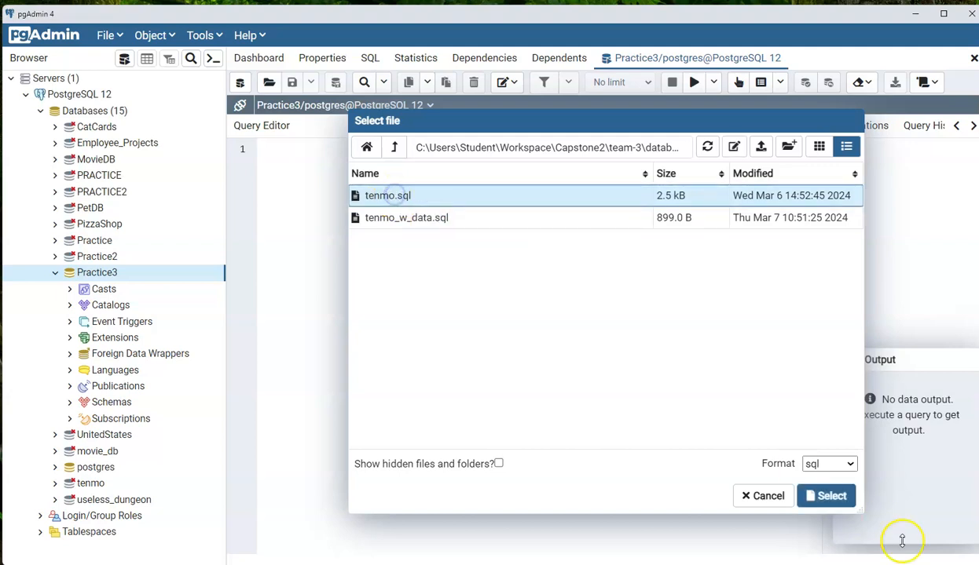
left_click(825, 496)
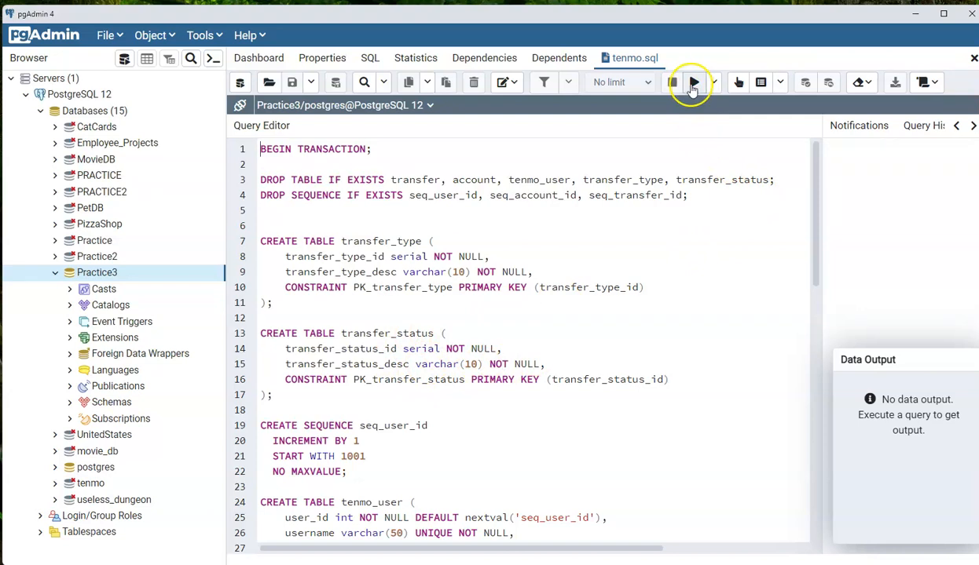
mouse_move(692, 82)
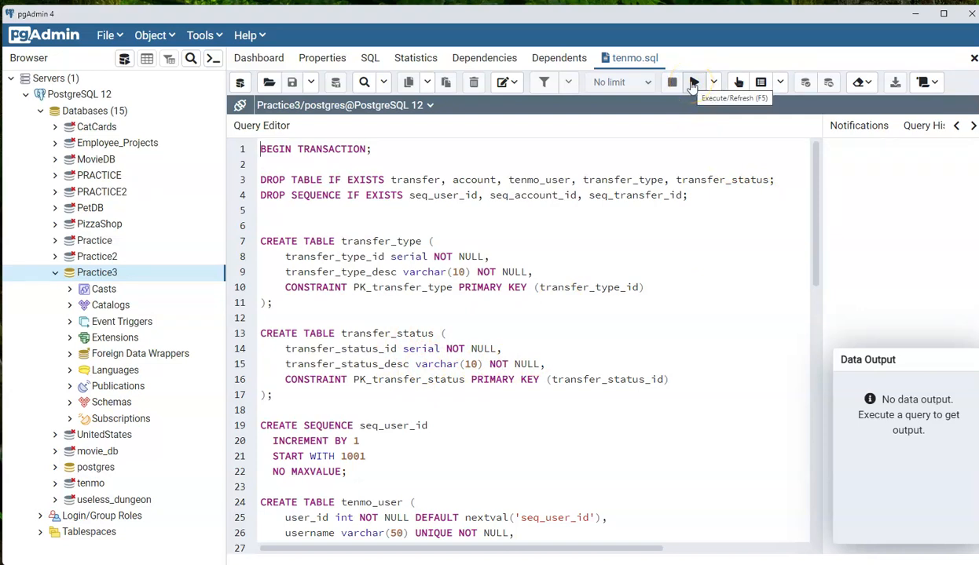
Execute the tenmo.sql script against Practice3.
left_click(693, 81)
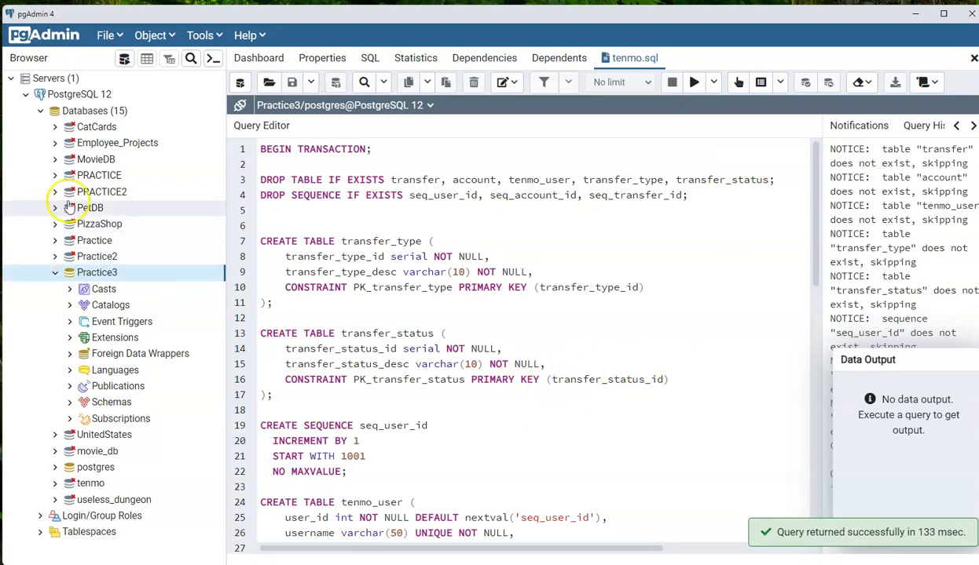
left_click(97, 272)
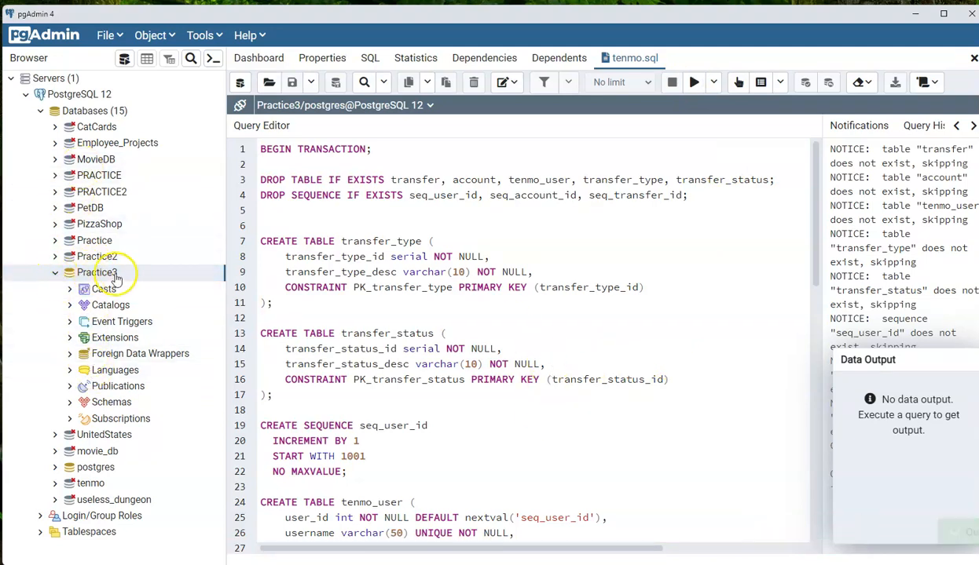
left_click(96, 272)
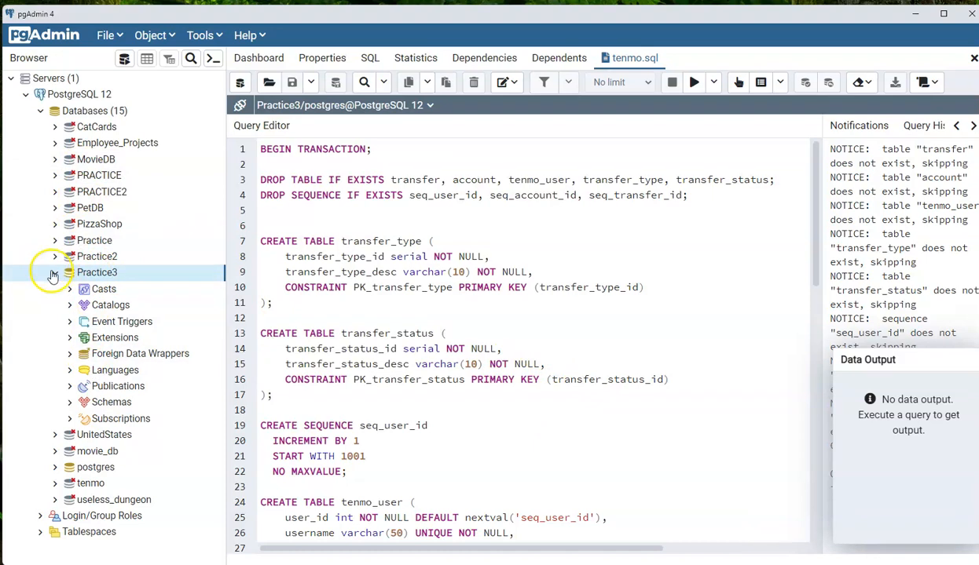
Refresh Practice3 and expand public > Tables to show its five tables.
left_click(53, 273)
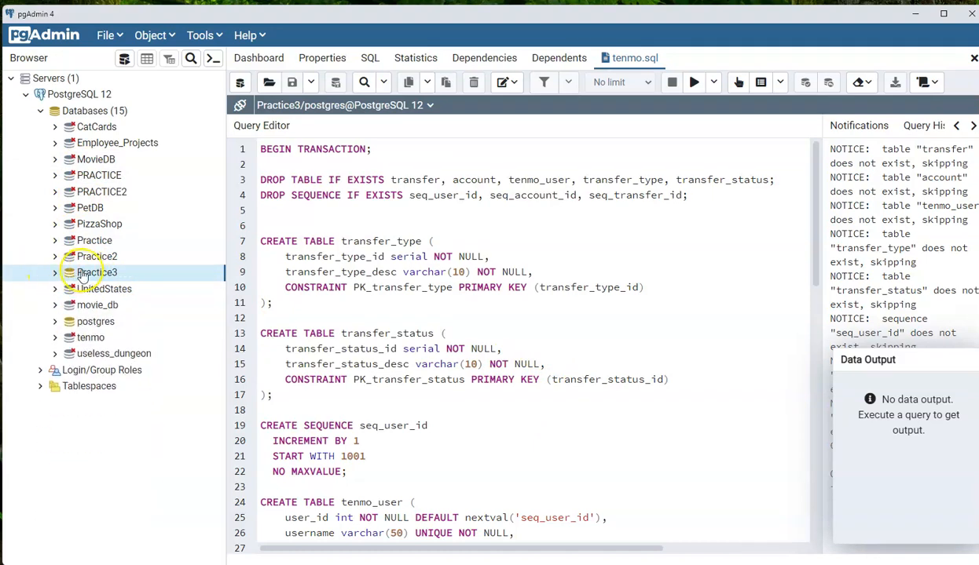
left_click(55, 272)
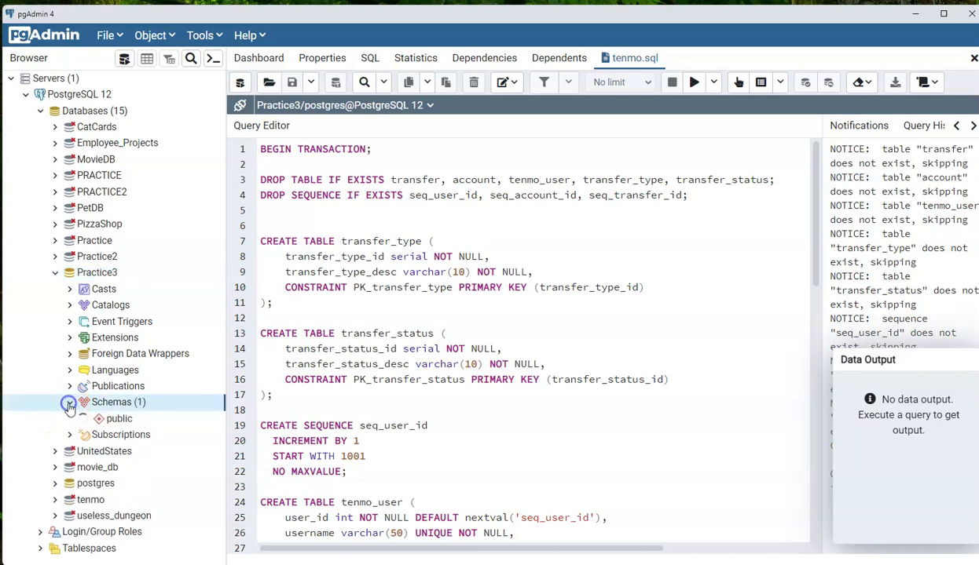
left_click(98, 419)
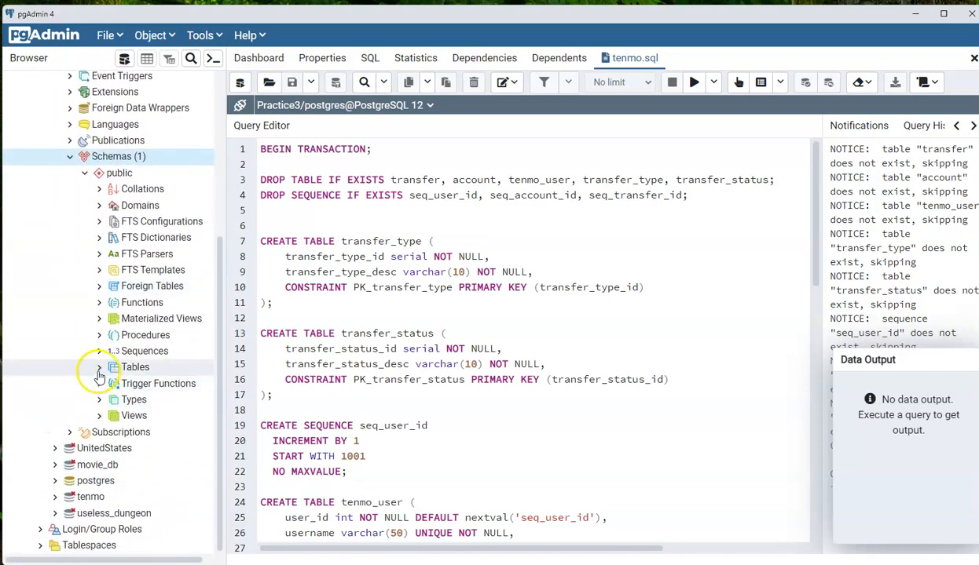
left_click(99, 366)
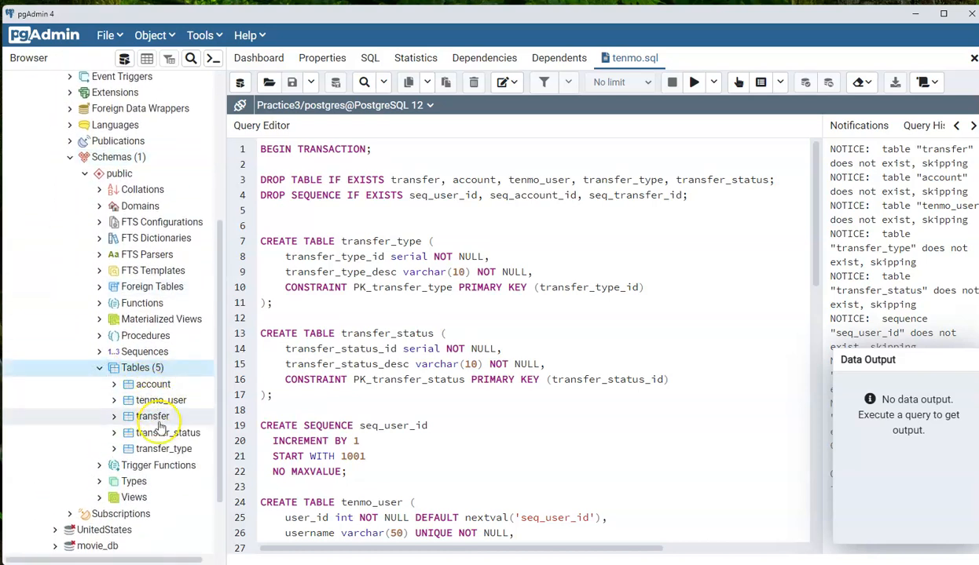